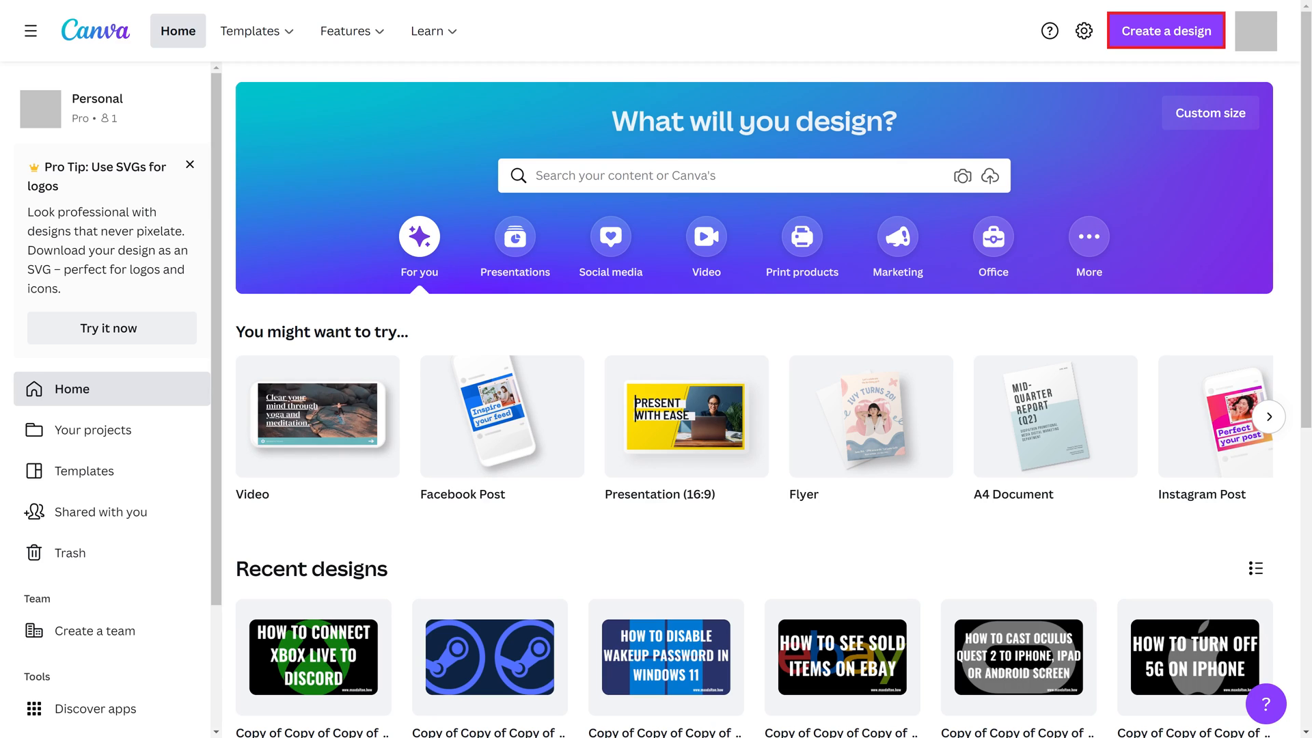
# - Create a new Video design in Canva
pyautogui.click(1165, 31)
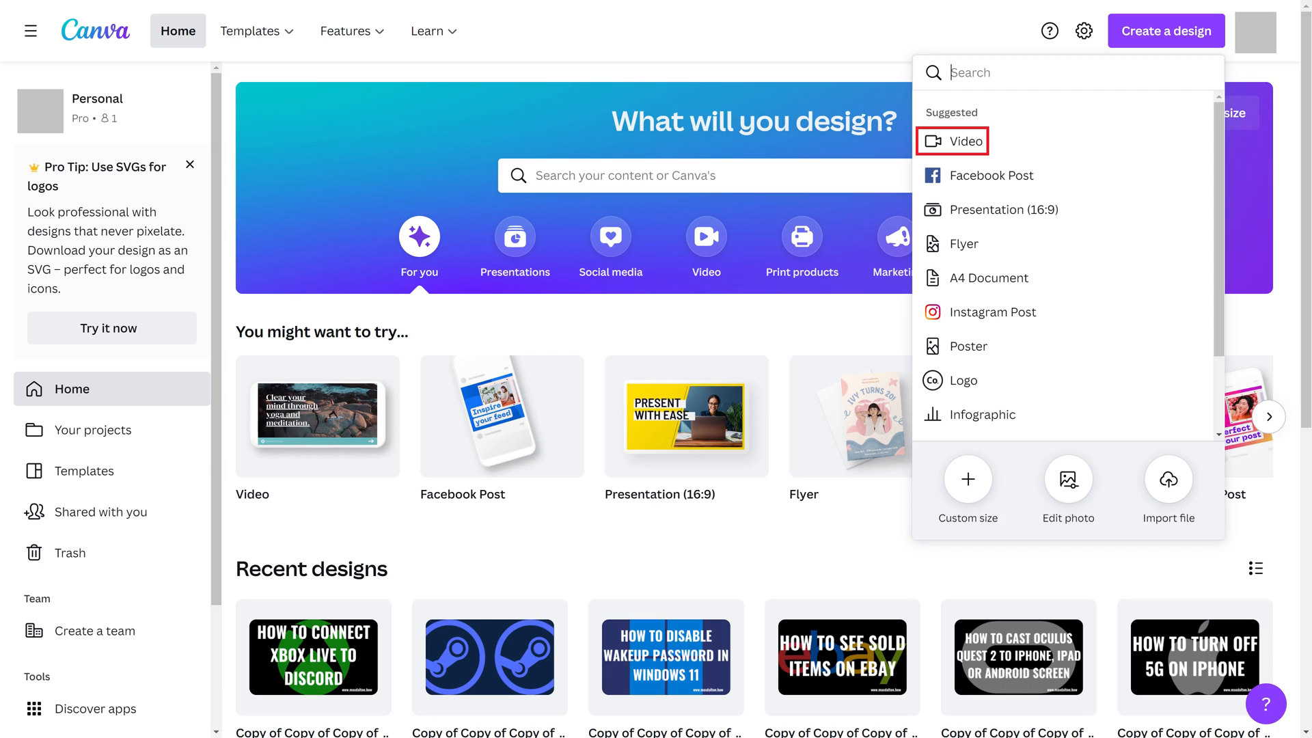
pyautogui.click(964, 141)
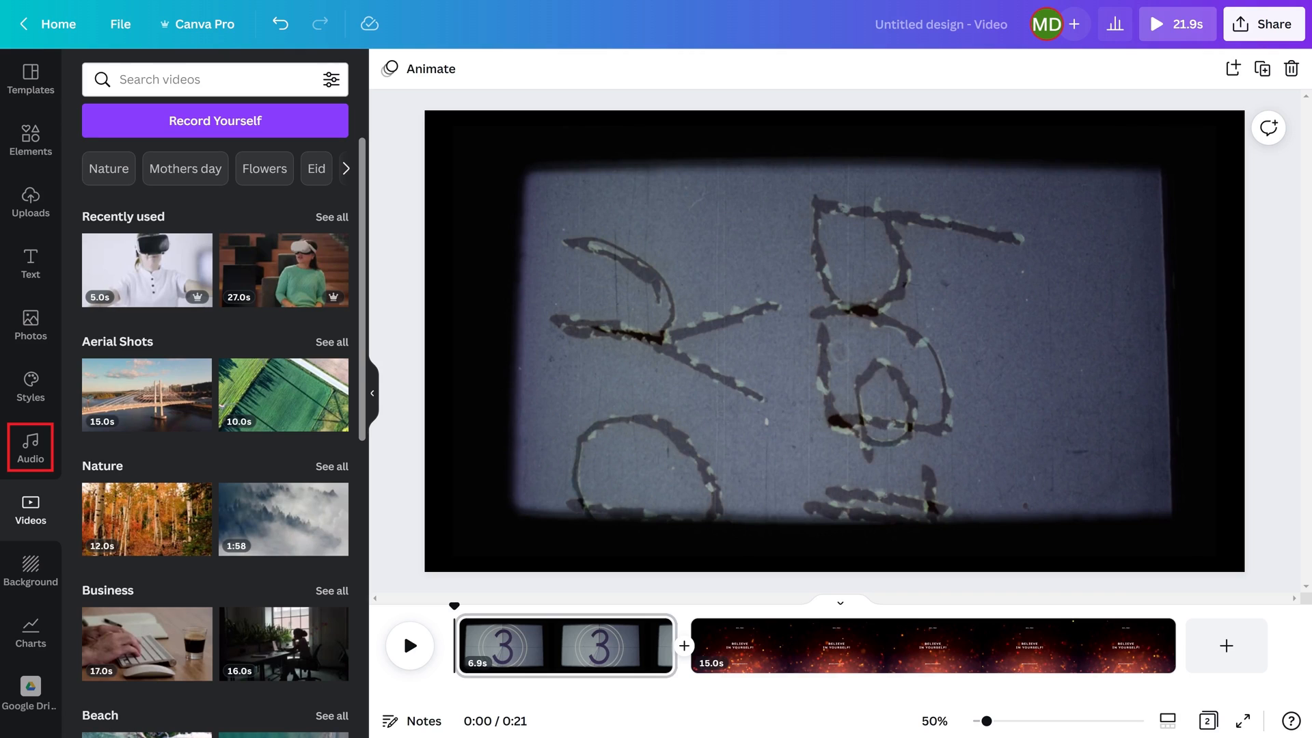
# - Browse the Audio library and Uploads to add a 21.9 s hip hop track beneath the clips
pyautogui.click(30, 447)
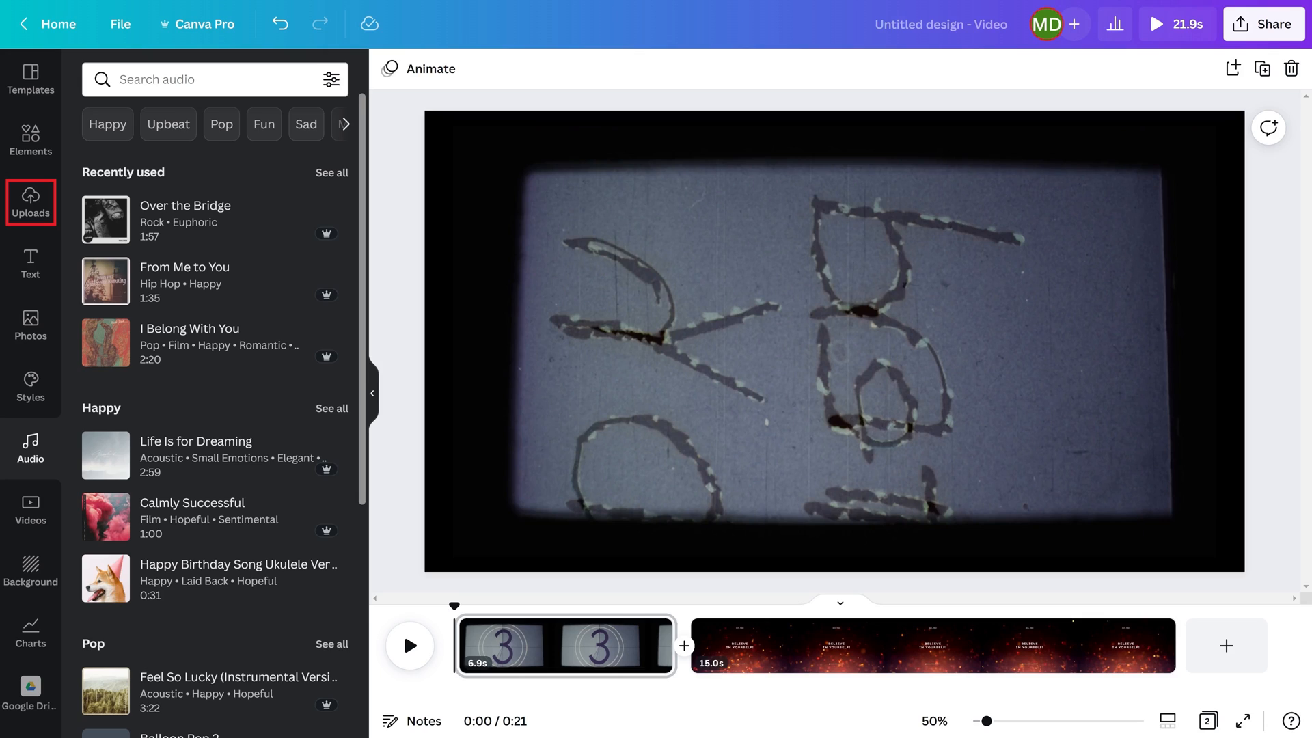
pyautogui.click(30, 203)
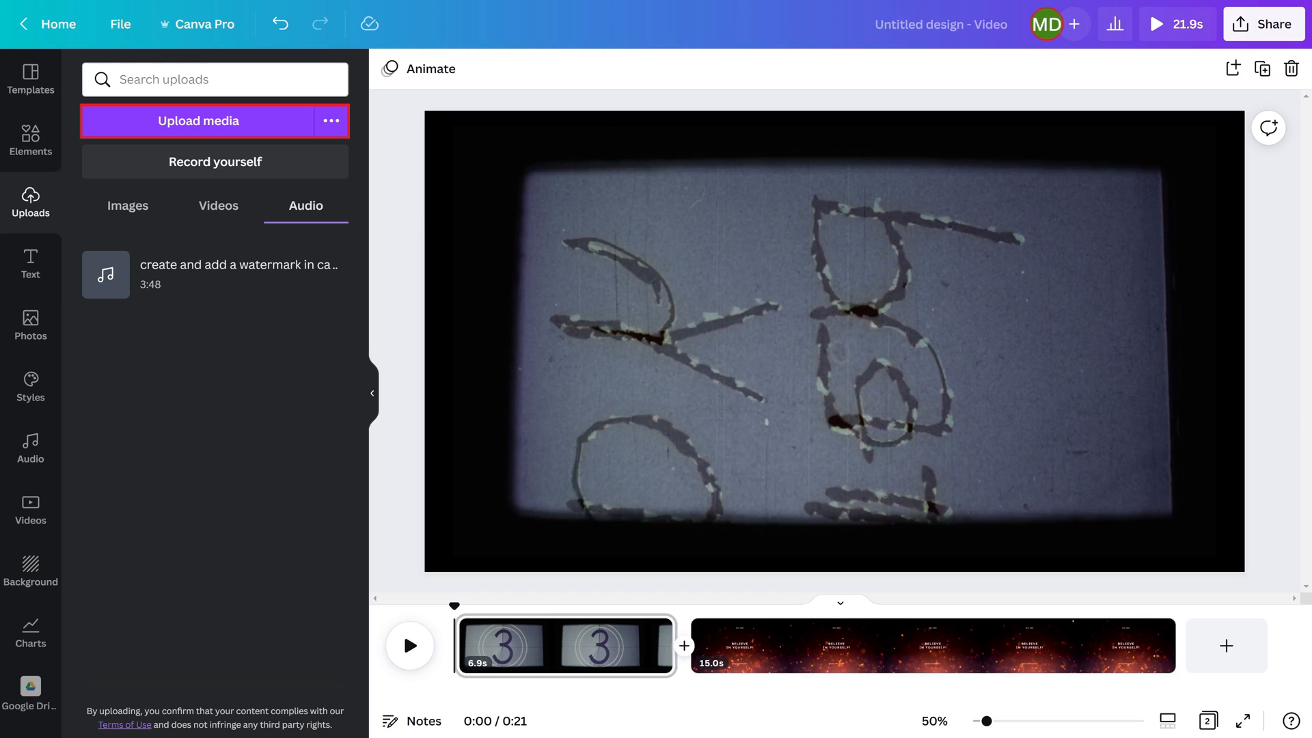
pyautogui.click(306, 205)
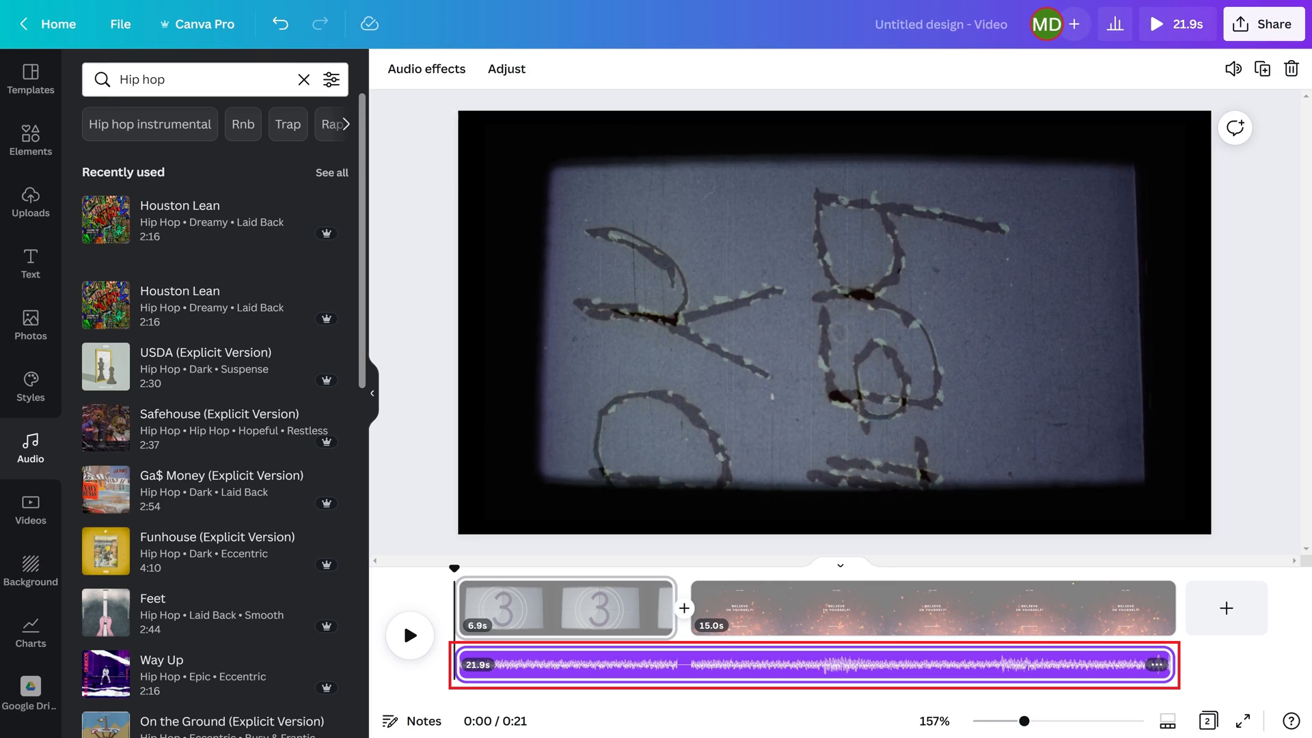
# - Select the hip hop track and show its Audio effects settings
pyautogui.click(425, 68)
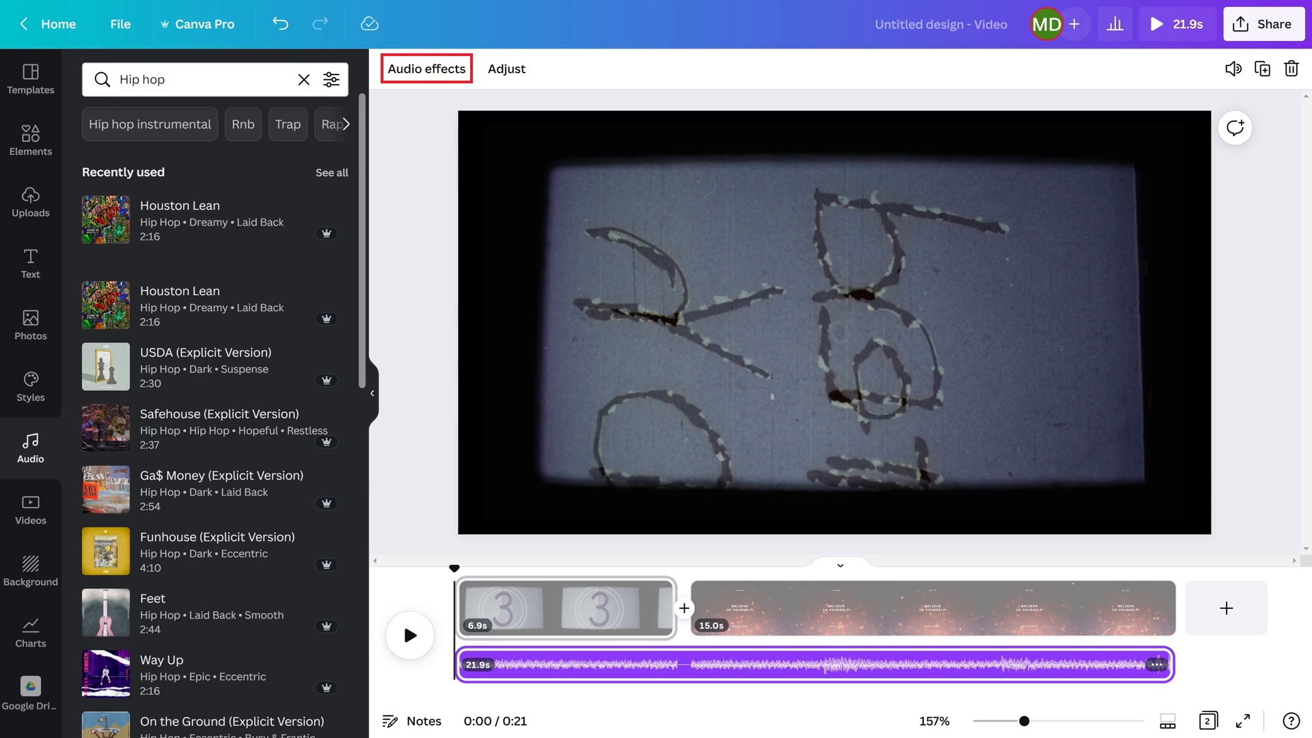
pyautogui.click(426, 69)
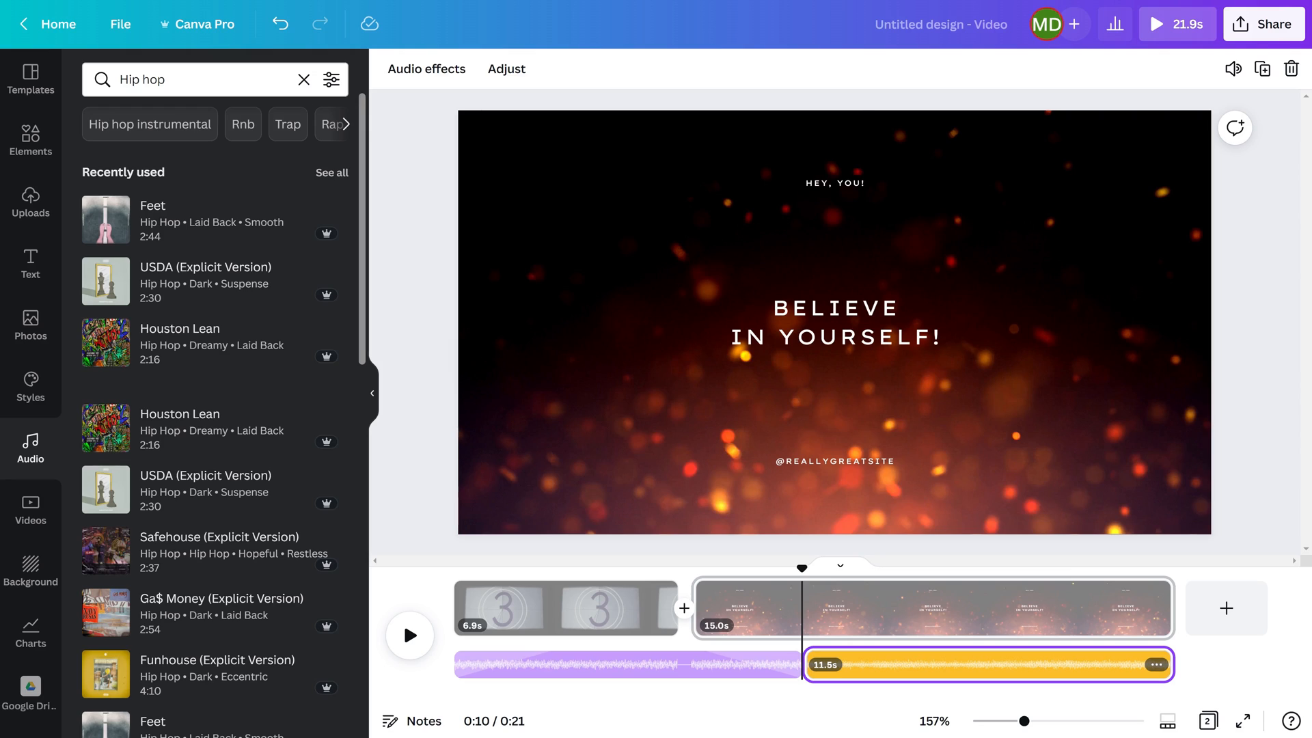
# - Select the 11.5 s later section of the track split at 0:10
pyautogui.click(987, 664)
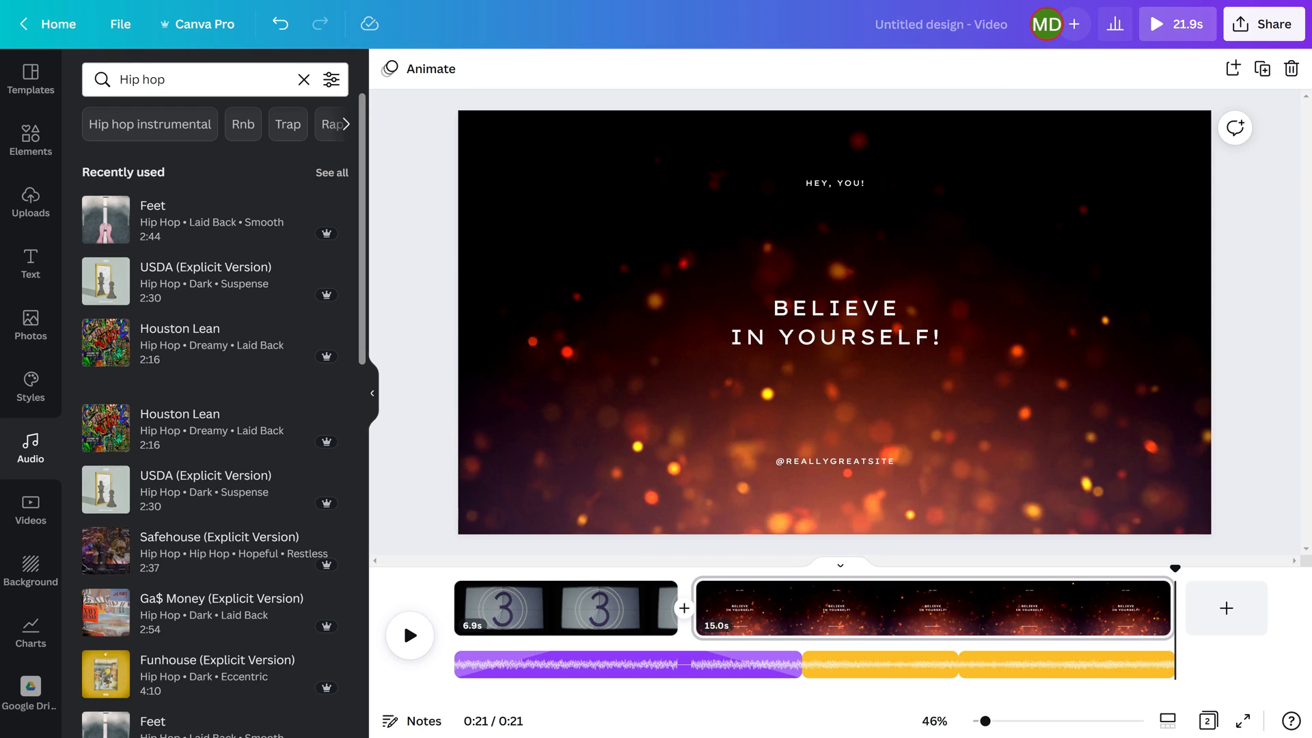
# - Select the later hip hop section to split and trim it to 3.9 s
pyautogui.click(1067, 664)
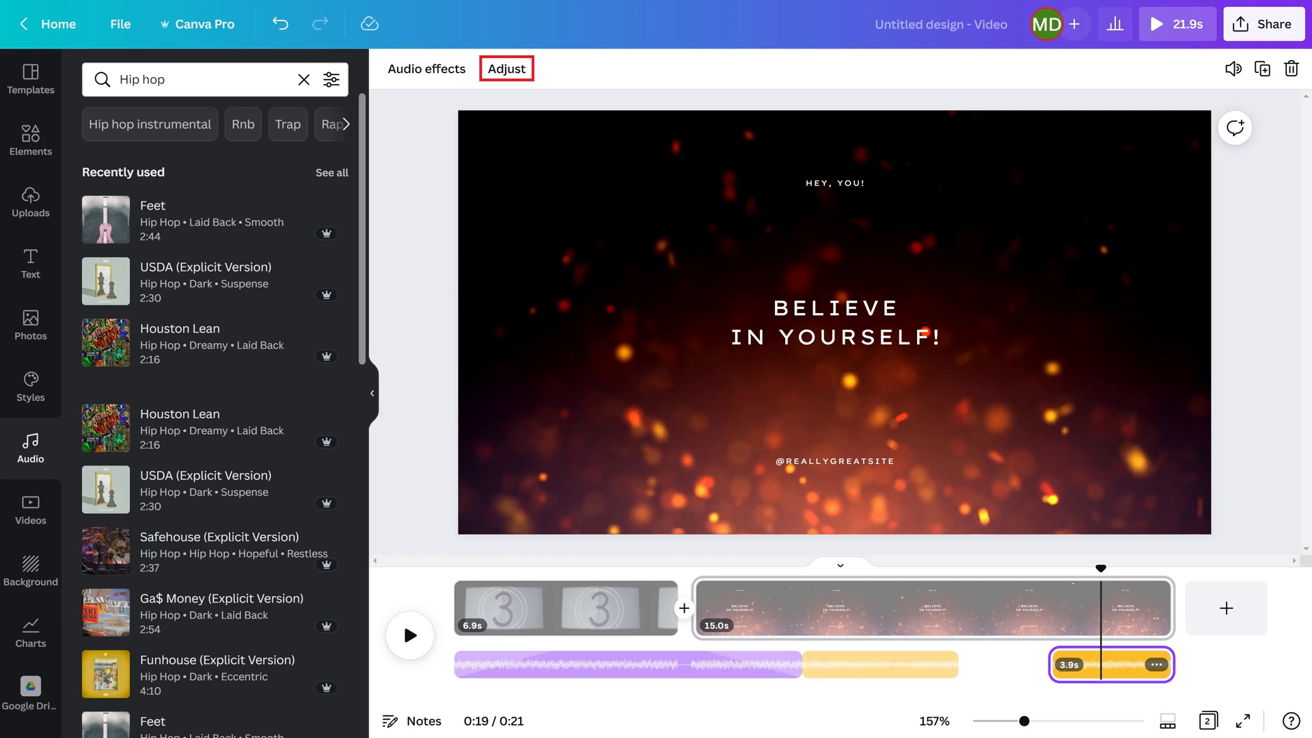
# - Adjust which portion of the song the 3.9 s end clip plays
pyautogui.click(506, 68)
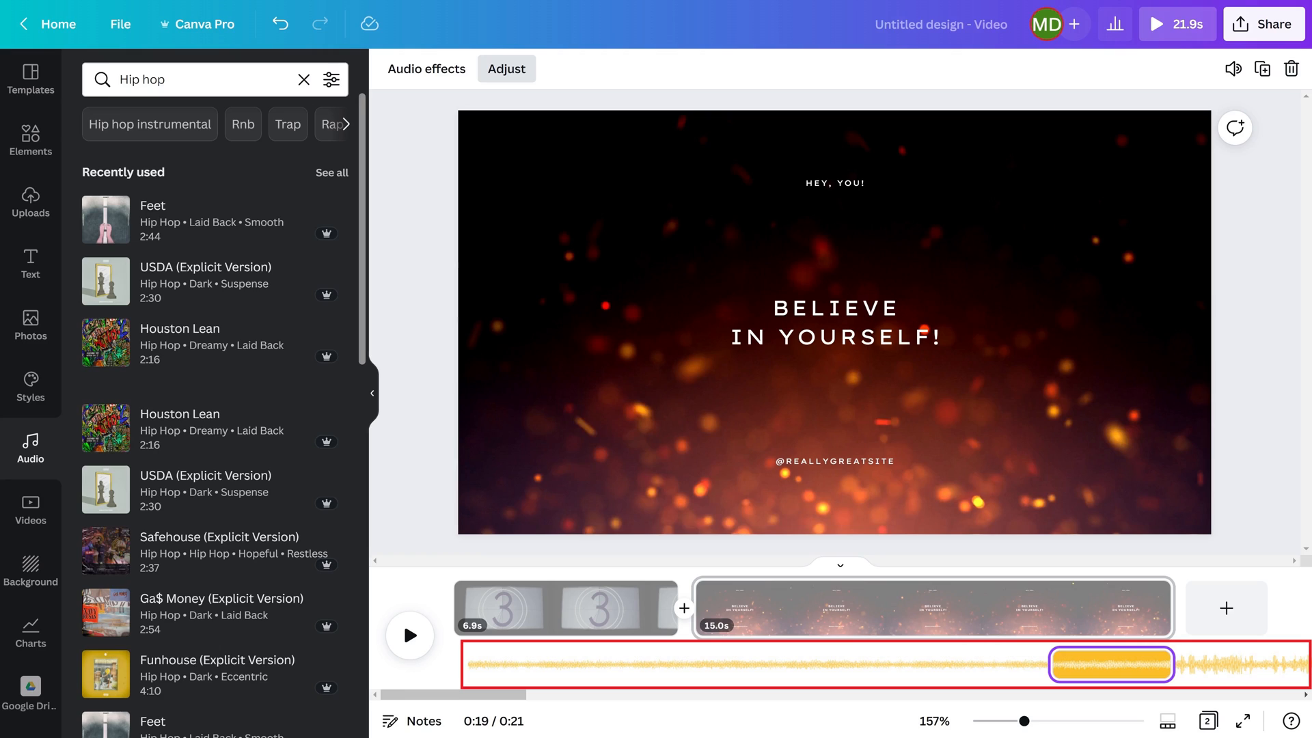
pyautogui.click(506, 69)
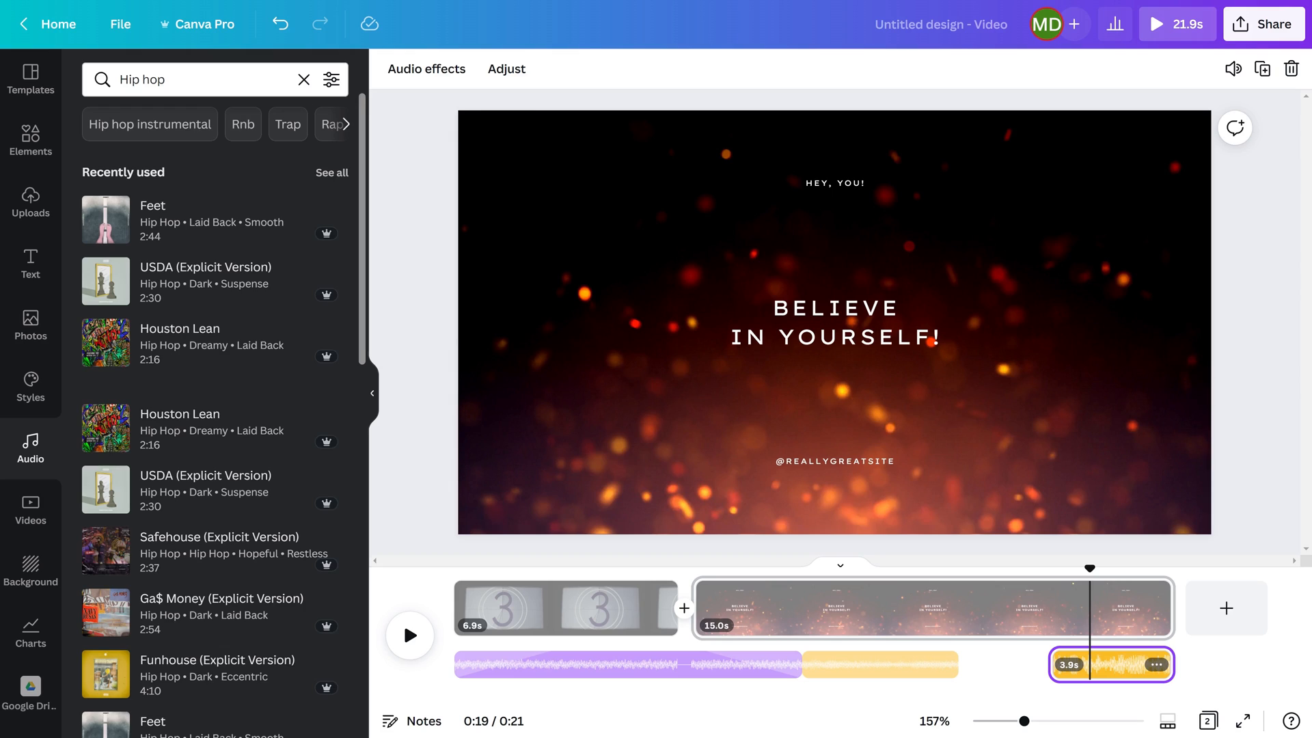
# - Lower the 3.9 s end clip's volume from 100 to 26
pyautogui.click(1111, 664)
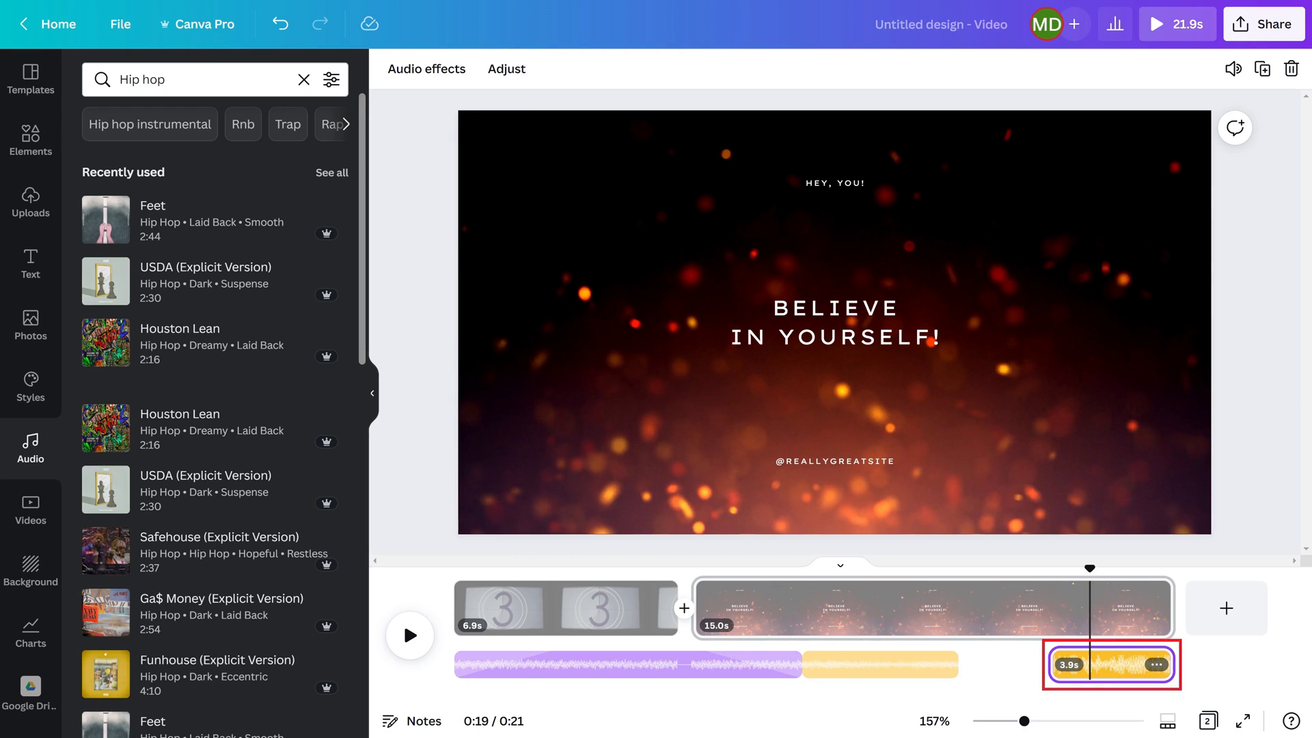
pyautogui.click(1232, 68)
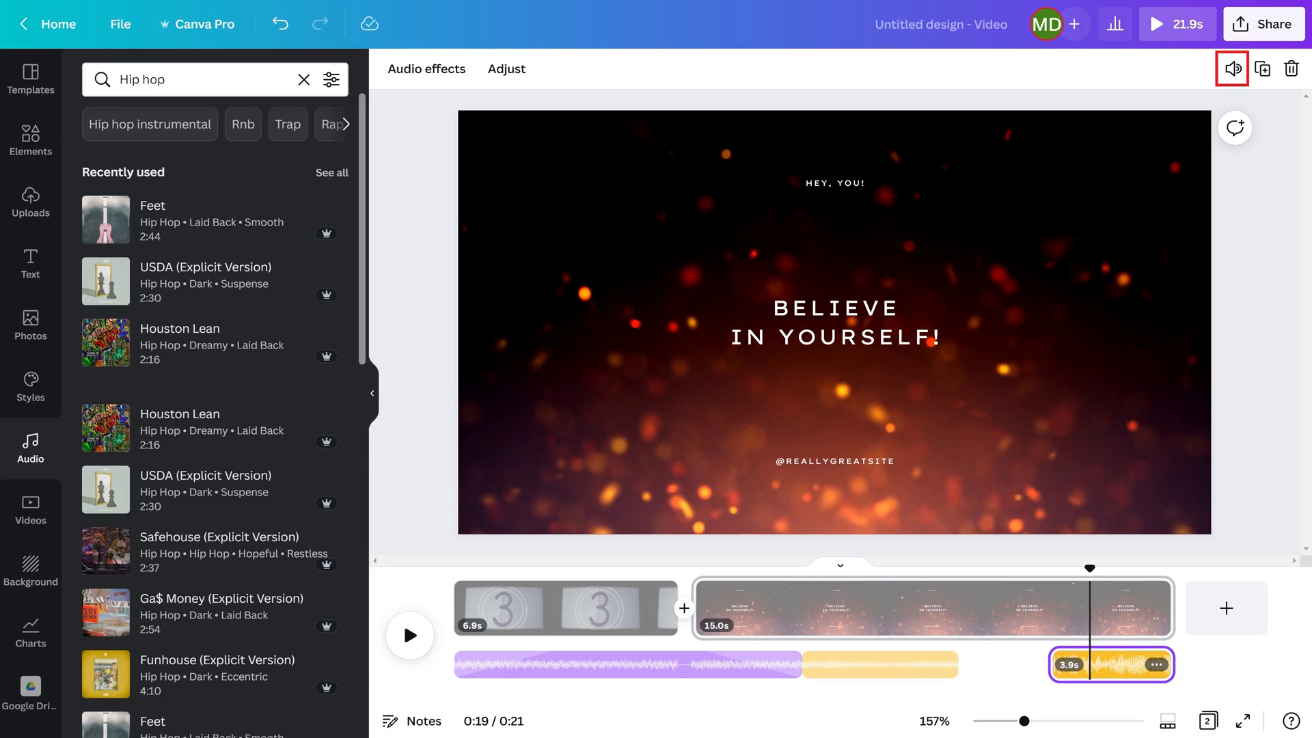
pyautogui.click(1231, 69)
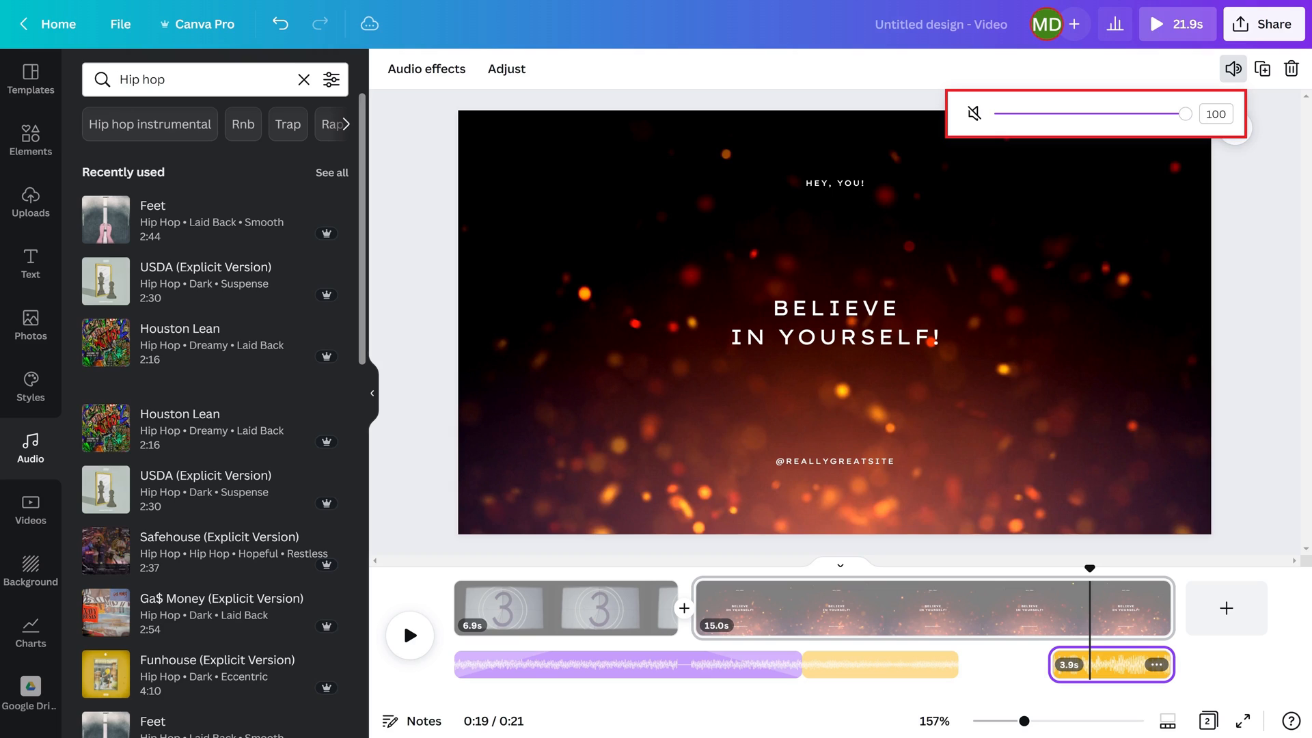
pyautogui.moveTo(1187, 113); pyautogui.dragTo(1043, 113)
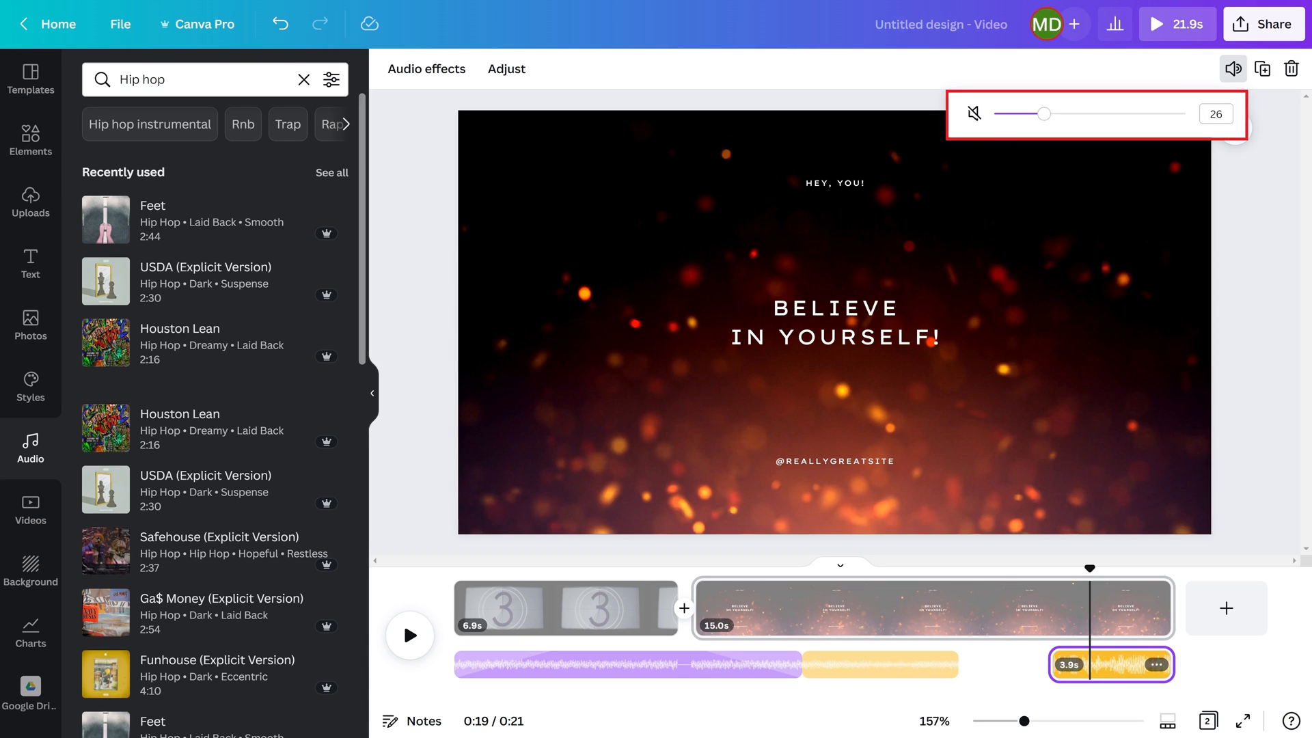